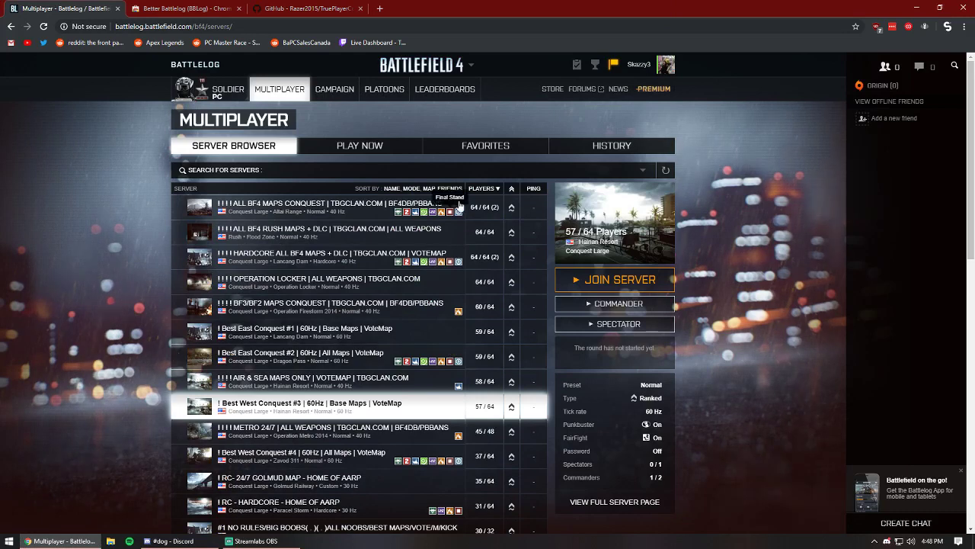
- Inspect two conquest servers' details in the browser, then return to the Battlelog tab with BBLog active
click(320, 231)
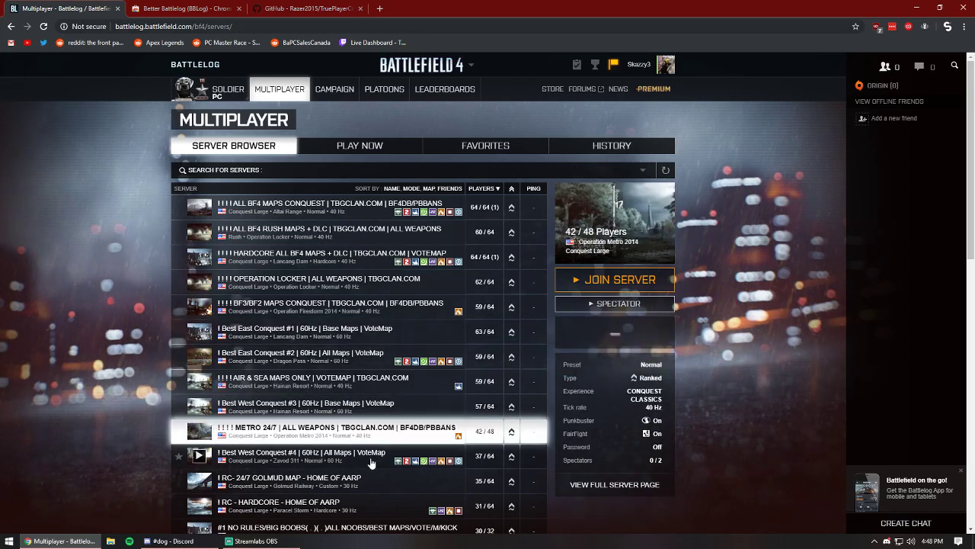
click(327, 256)
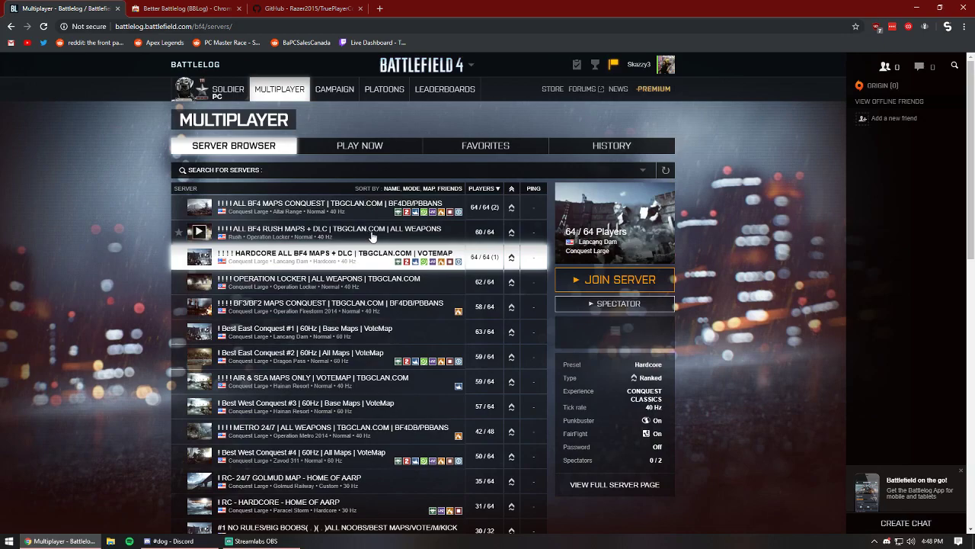
scroll(down, 3)
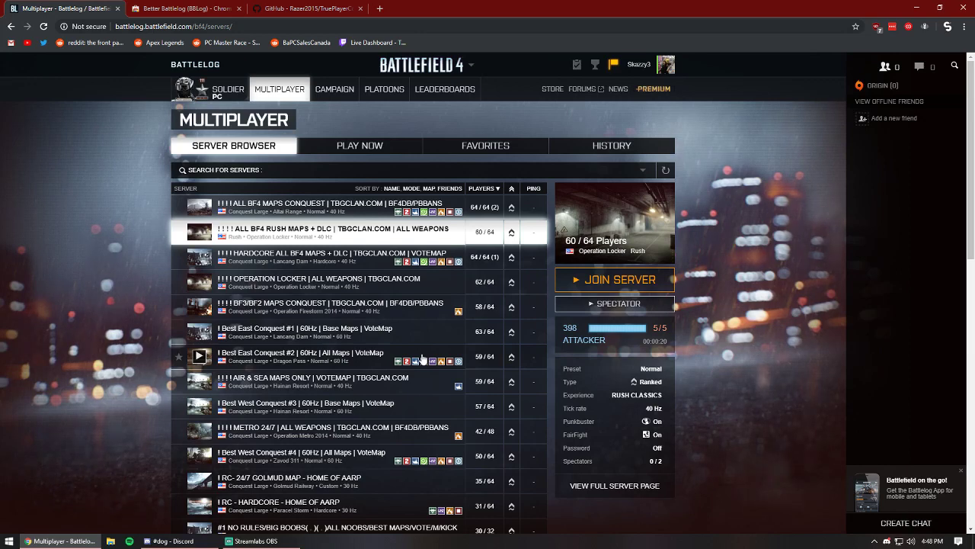
mouse_move(474, 383)
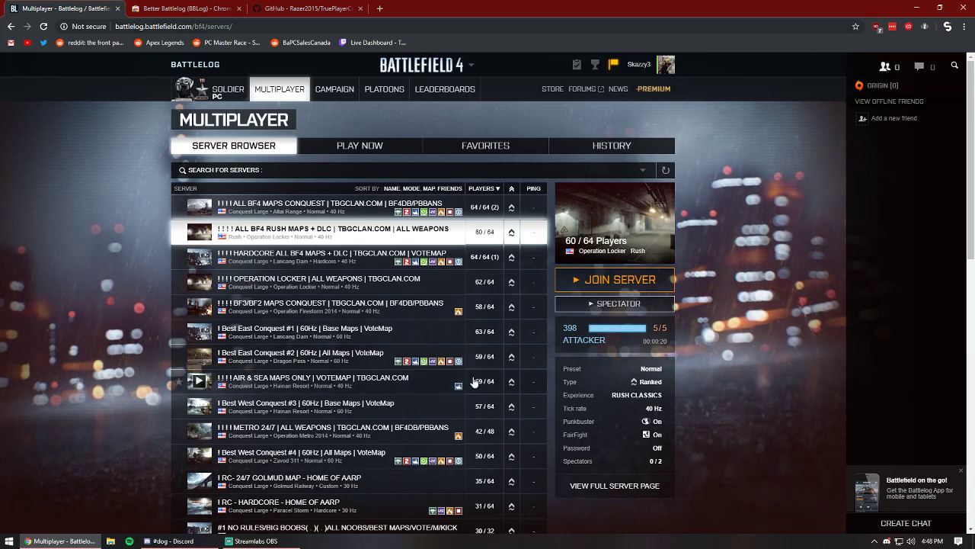
mouse_move(198, 286)
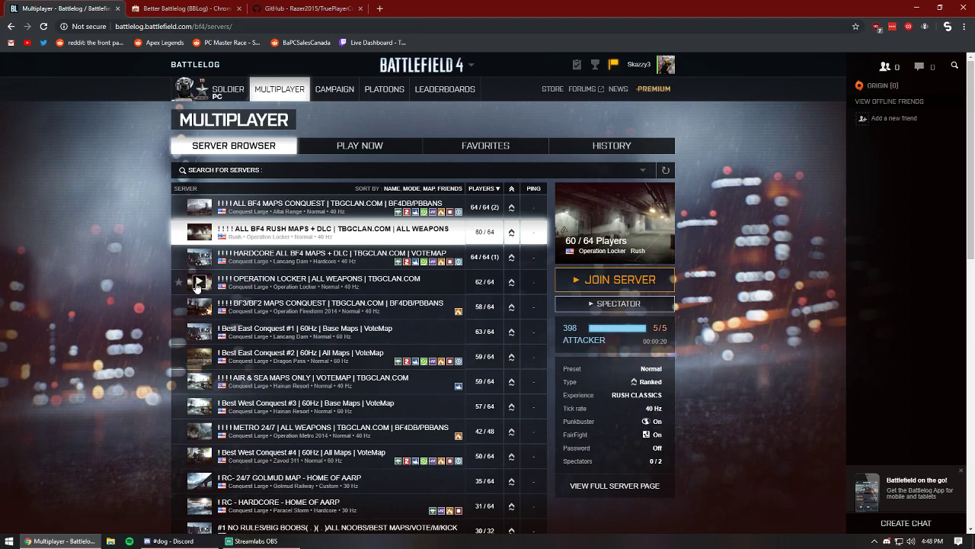
mouse_move(180, 276)
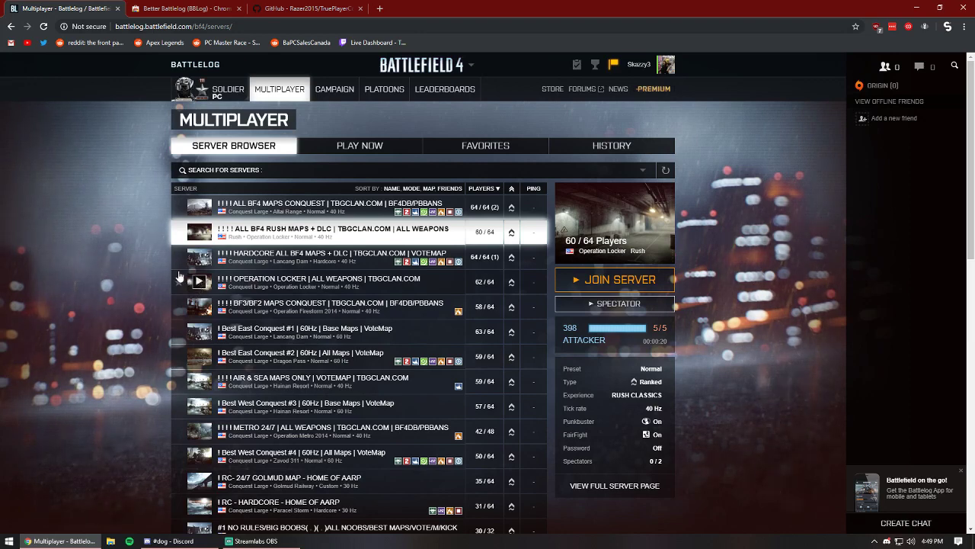
mouse_move(161, 214)
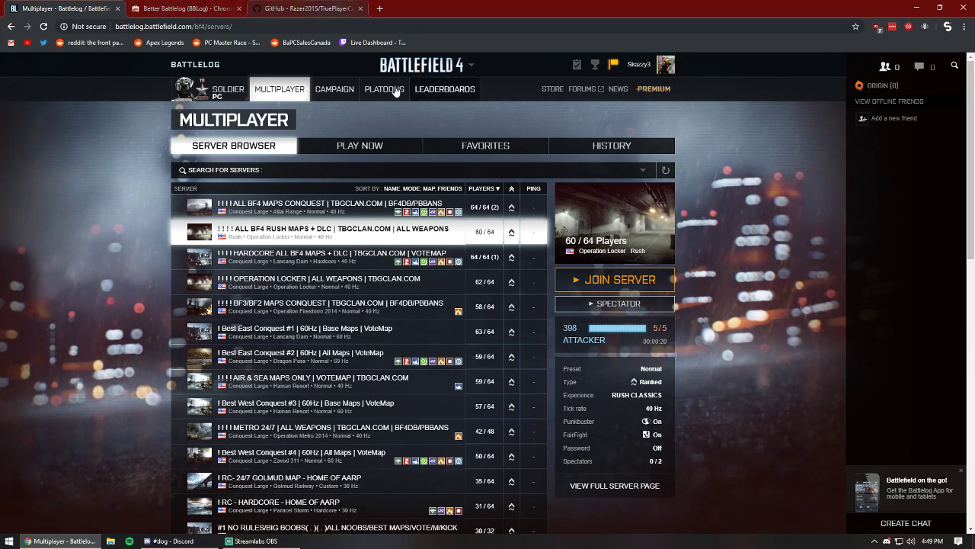
mouse_move(256, 152)
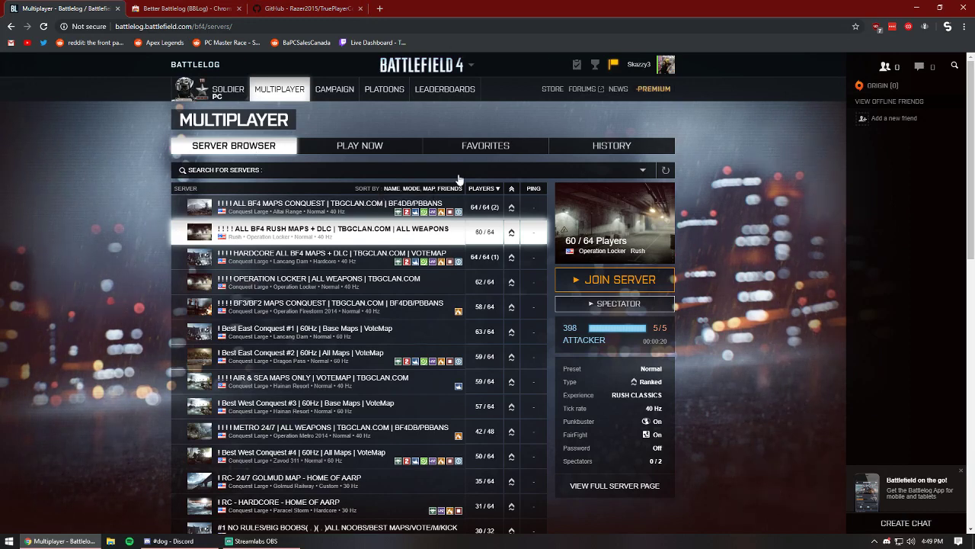
mouse_move(490, 6)
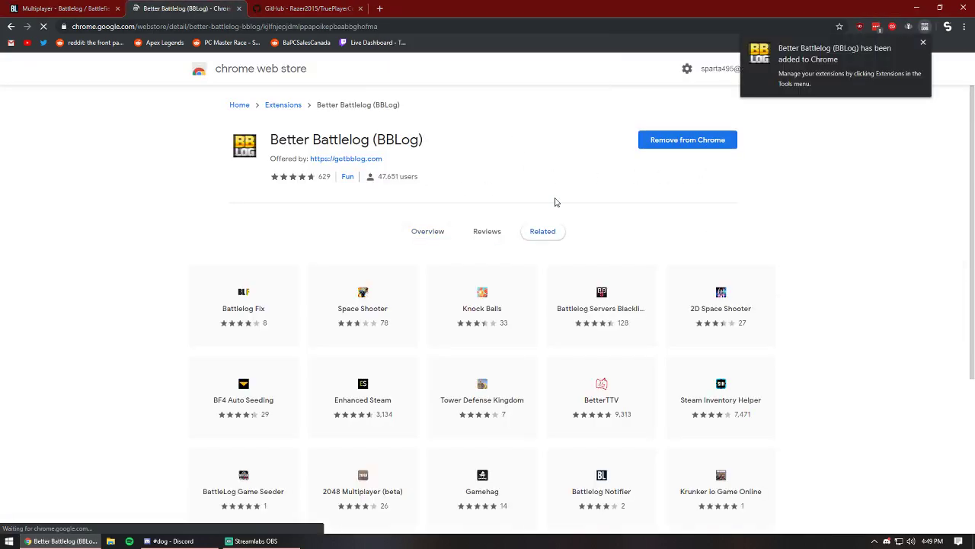
click(61, 9)
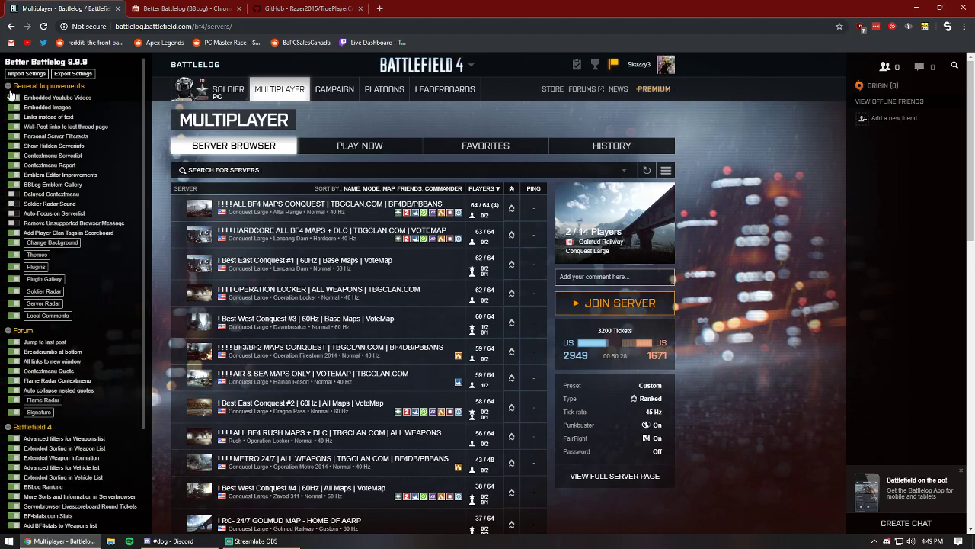
mouse_move(155, 125)
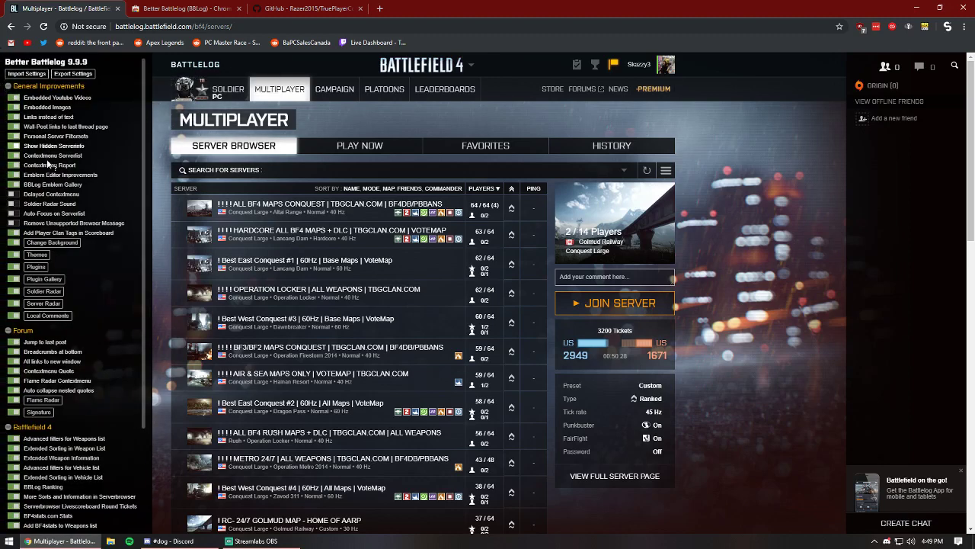
mouse_move(37, 266)
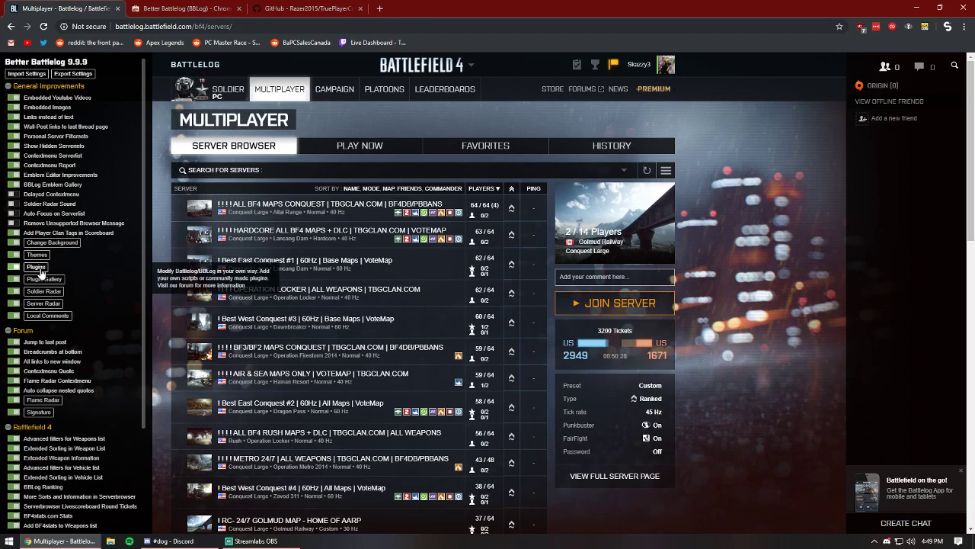
- Open BBLog's Plugins manager and switch to the TruePlayerCounts GitHub page
click(36, 267)
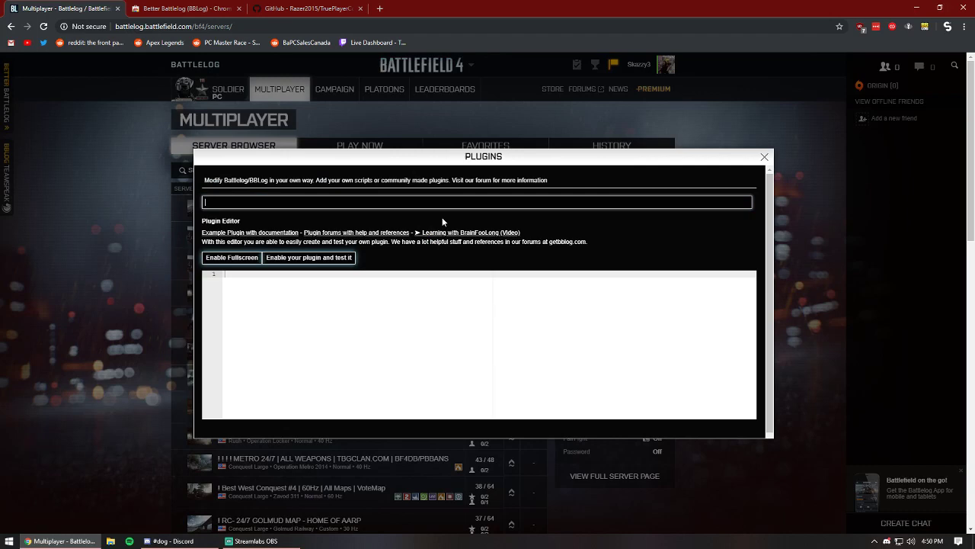
click(305, 9)
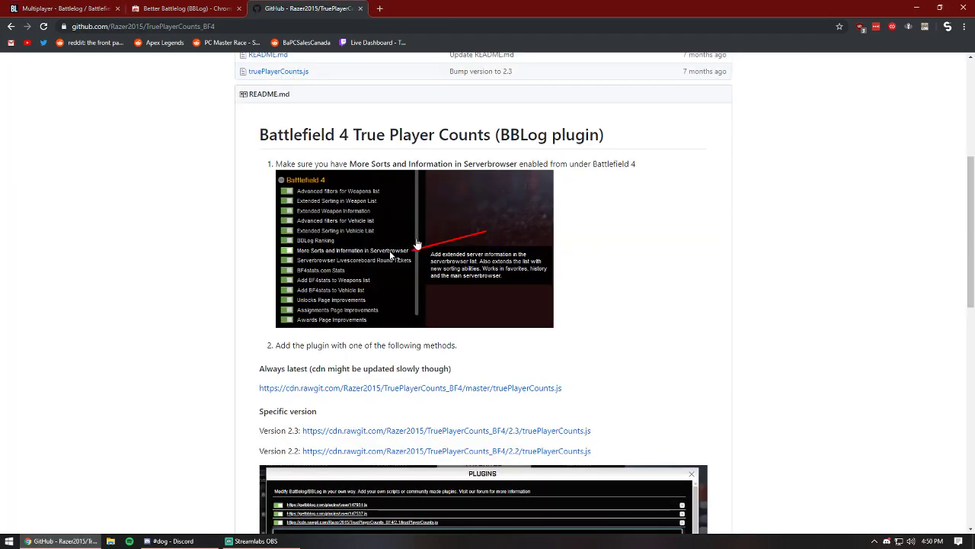
- Copy the 'Always latest' cdn.rawgit.com plugin link from the README and return to the plugins manager
scroll(up, 3)
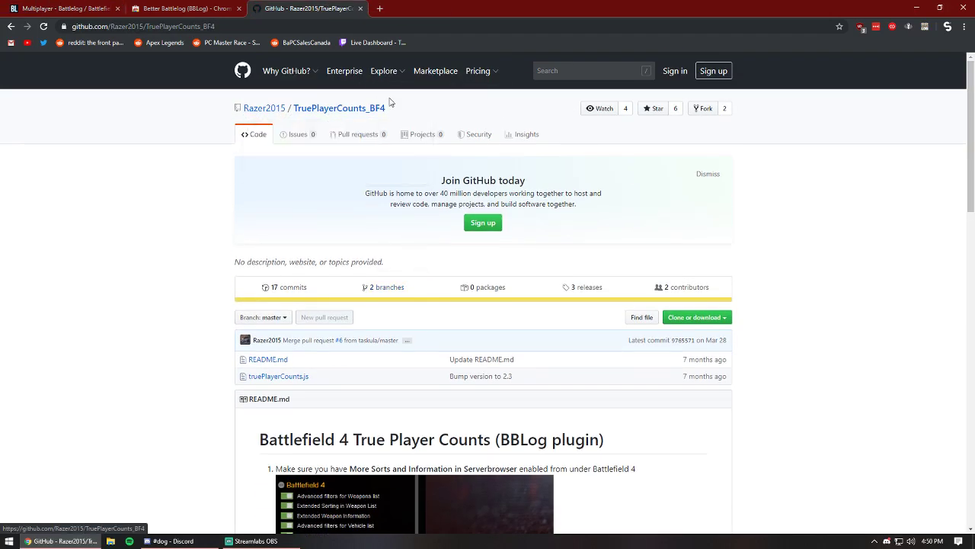
scroll(down, 3)
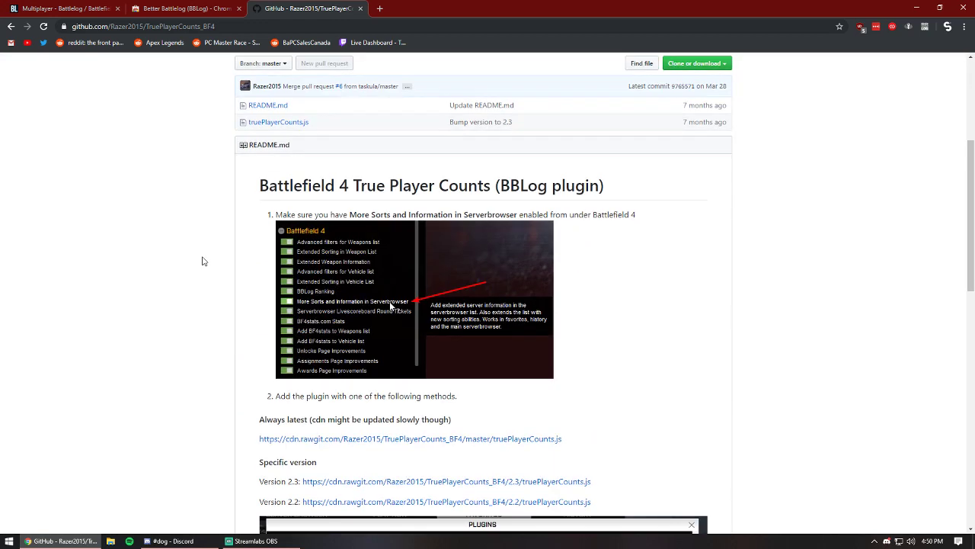
scroll(down, 3)
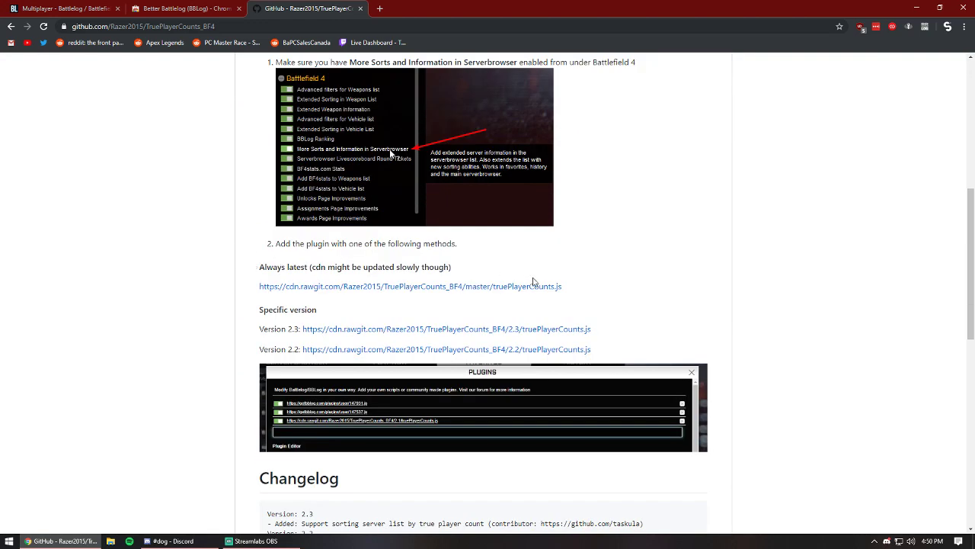
mouse_move(573, 292)
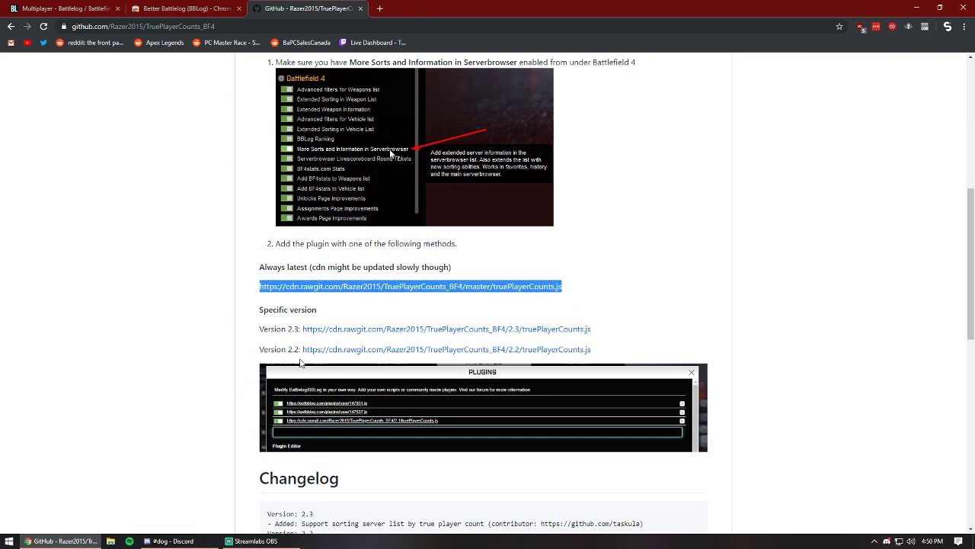
mouse_move(283, 309)
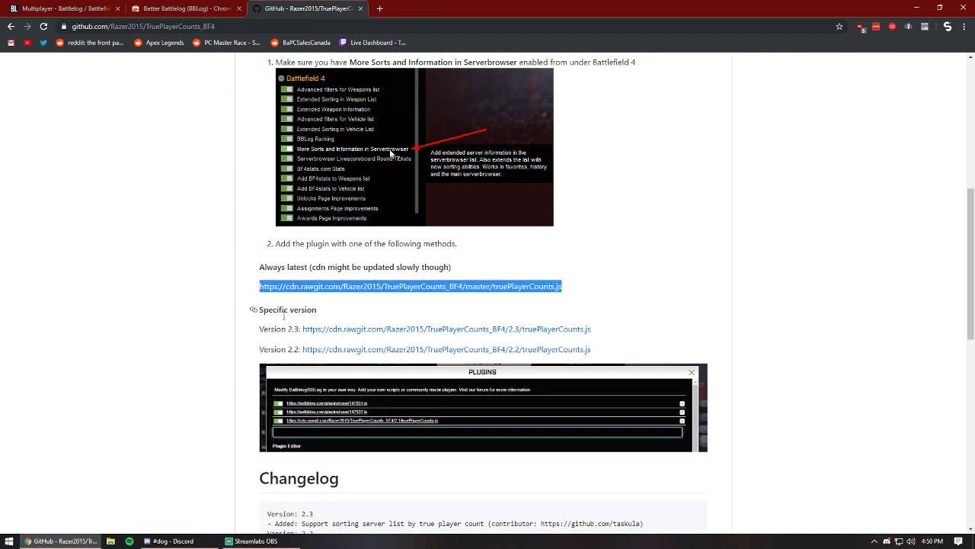
mouse_move(570, 292)
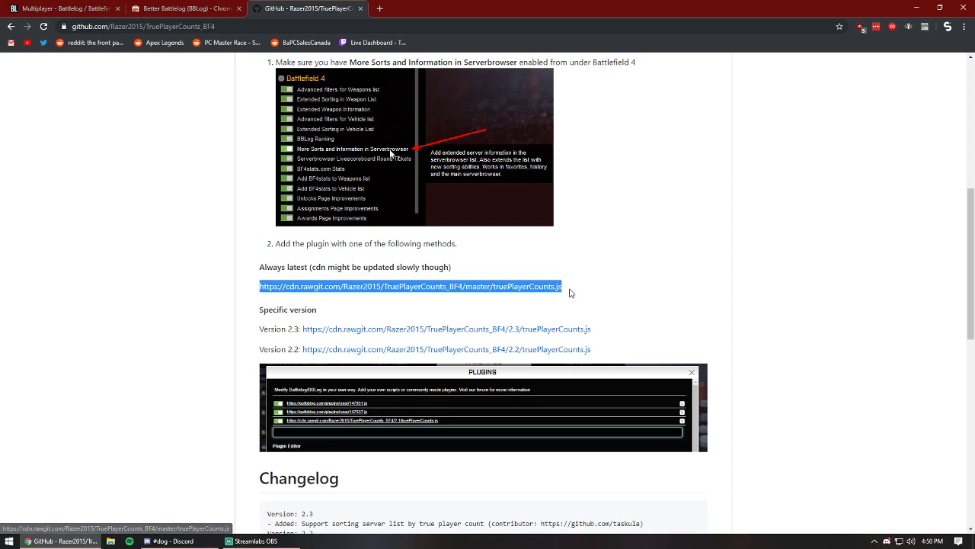
click(61, 9)
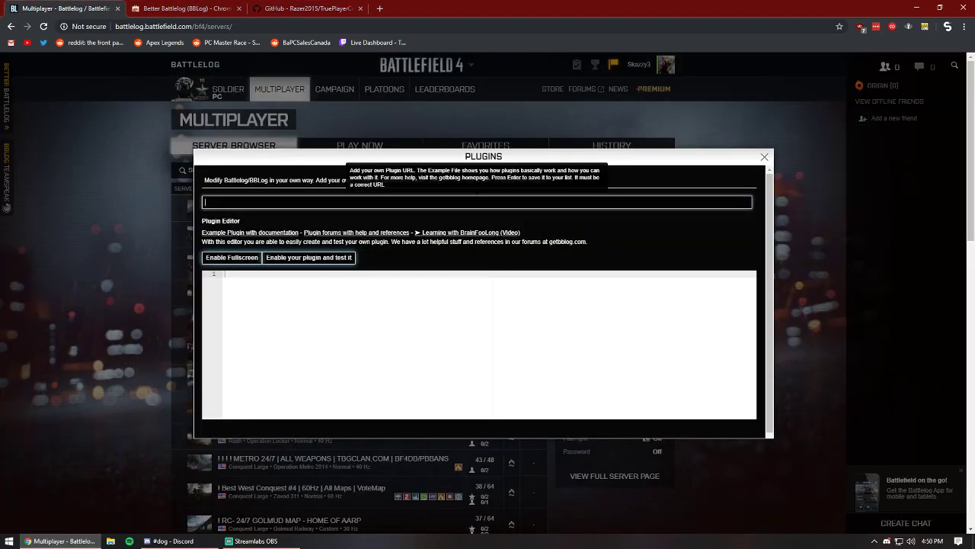
text(https://cdn.rawgit.com/Razer2015/TruePlayerCounts_BF4/master/truePlayerCounts.js)
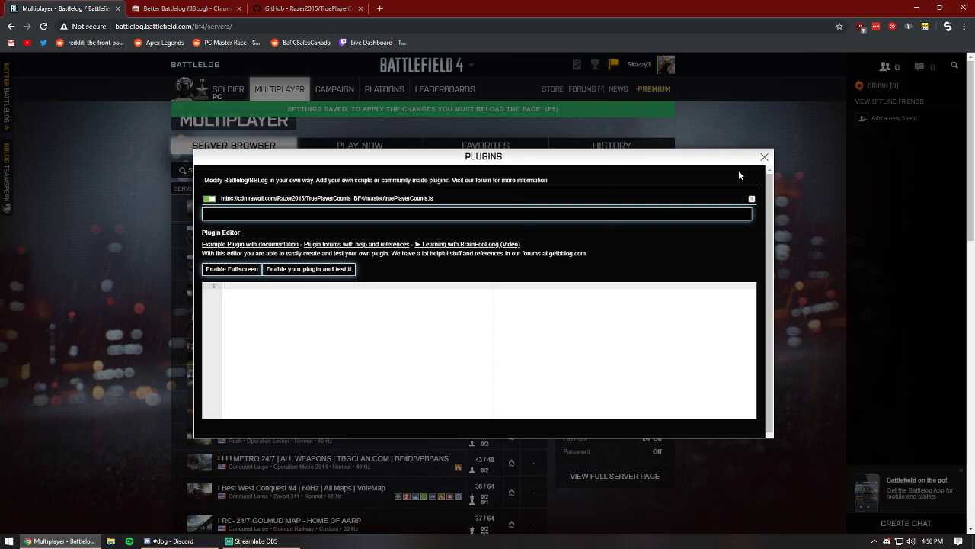
click(766, 157)
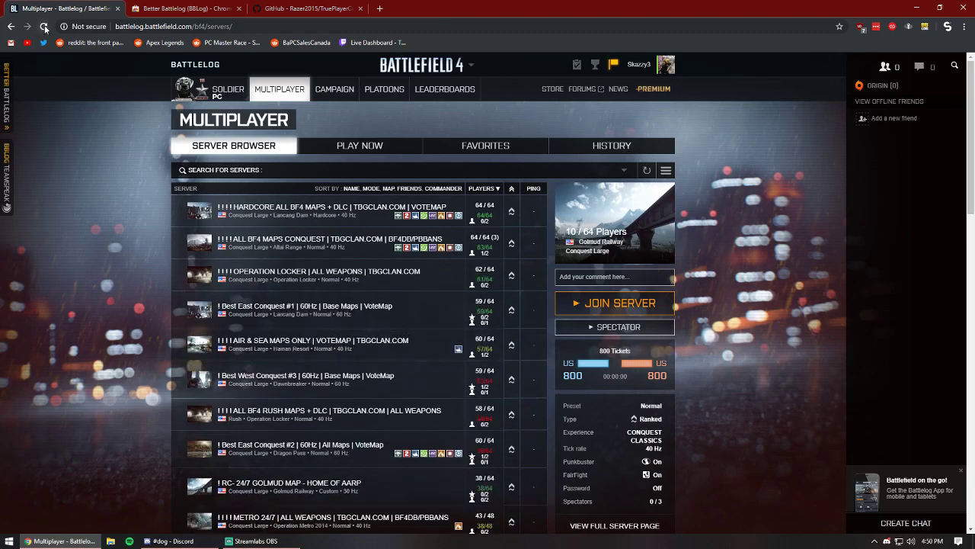
mouse_move(497, 268)
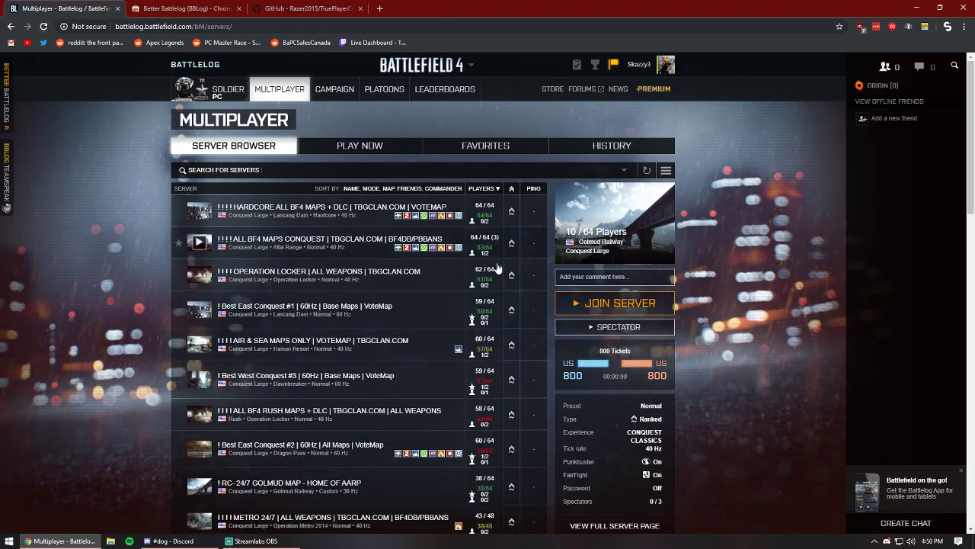
scroll(down, 3)
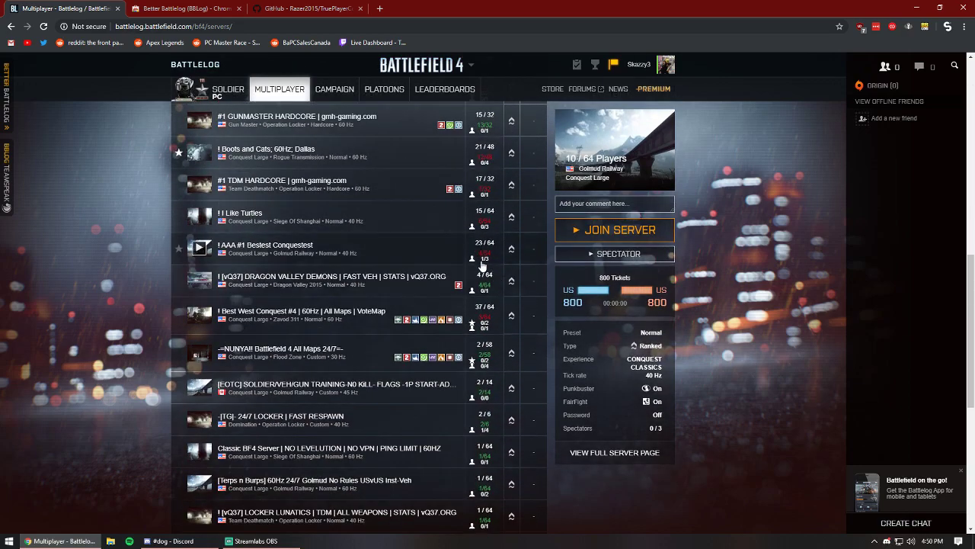
scroll(down, 3)
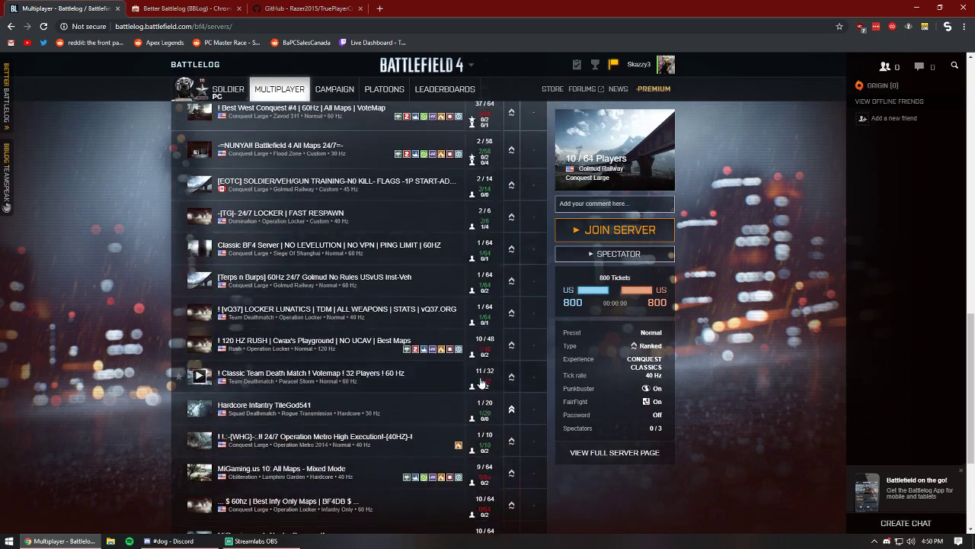
scroll(down, 3)
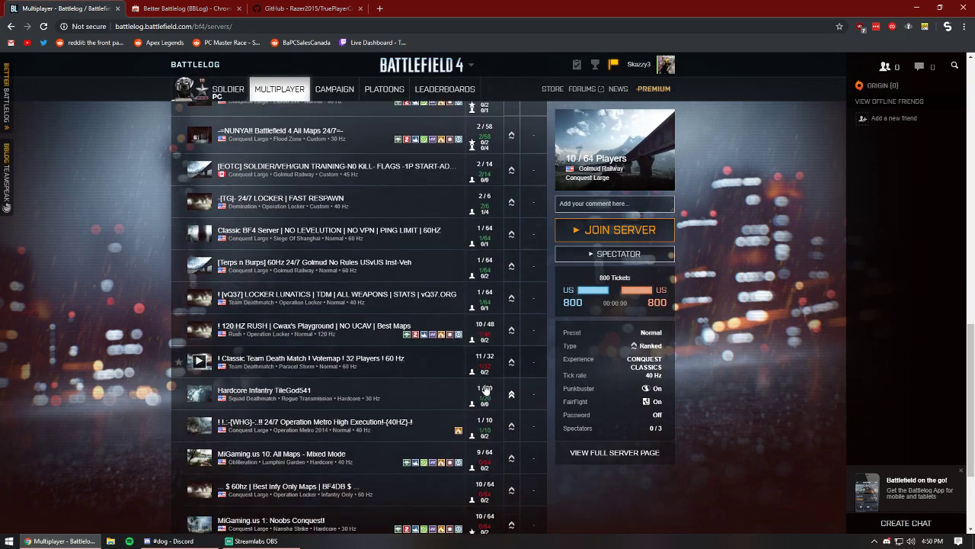